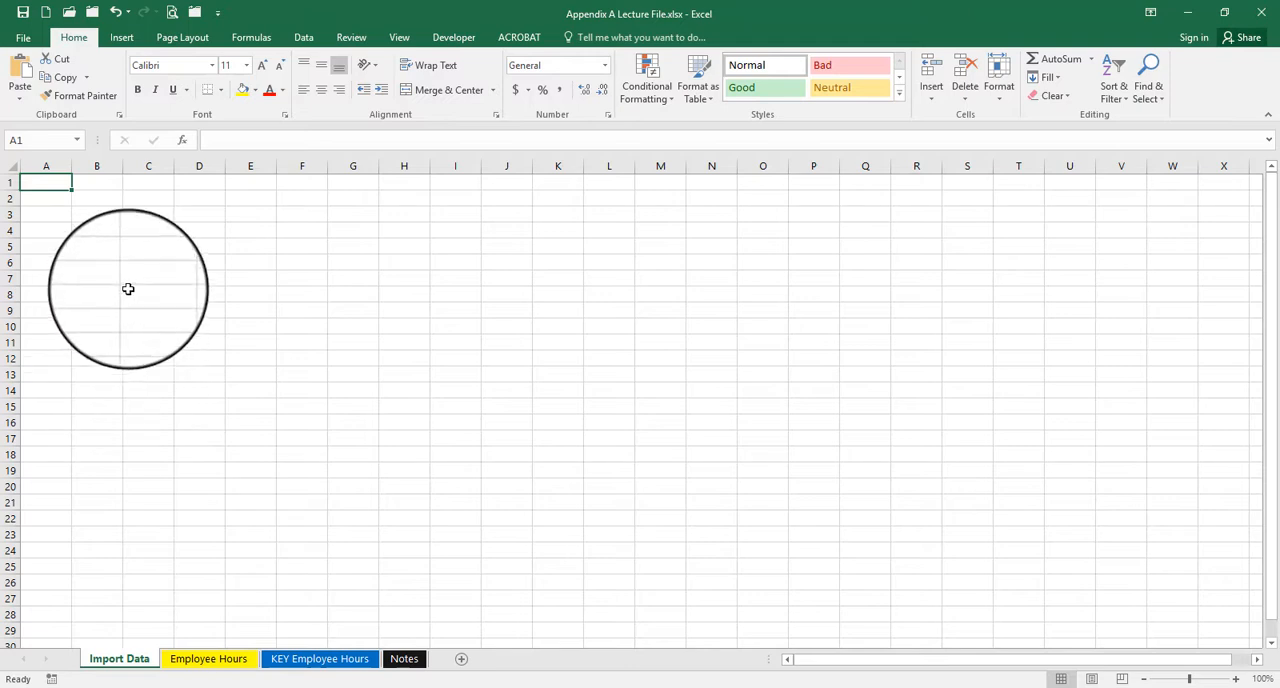
- Show the Data ribbon commands for getting external data on the Import Data sheet
{"action": "left_click_drag", "start_coordinate": [128, 288], "coordinate": [234, 272]}
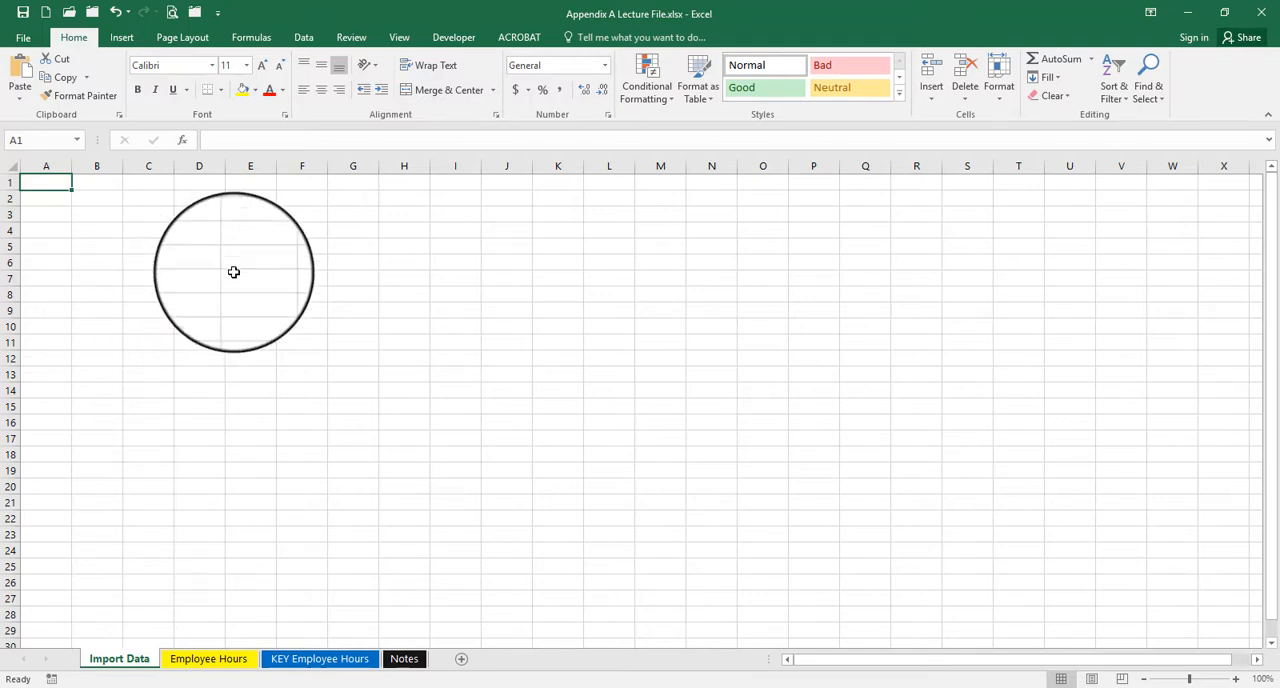
{"action": "left_click", "coordinate": [304, 36]}
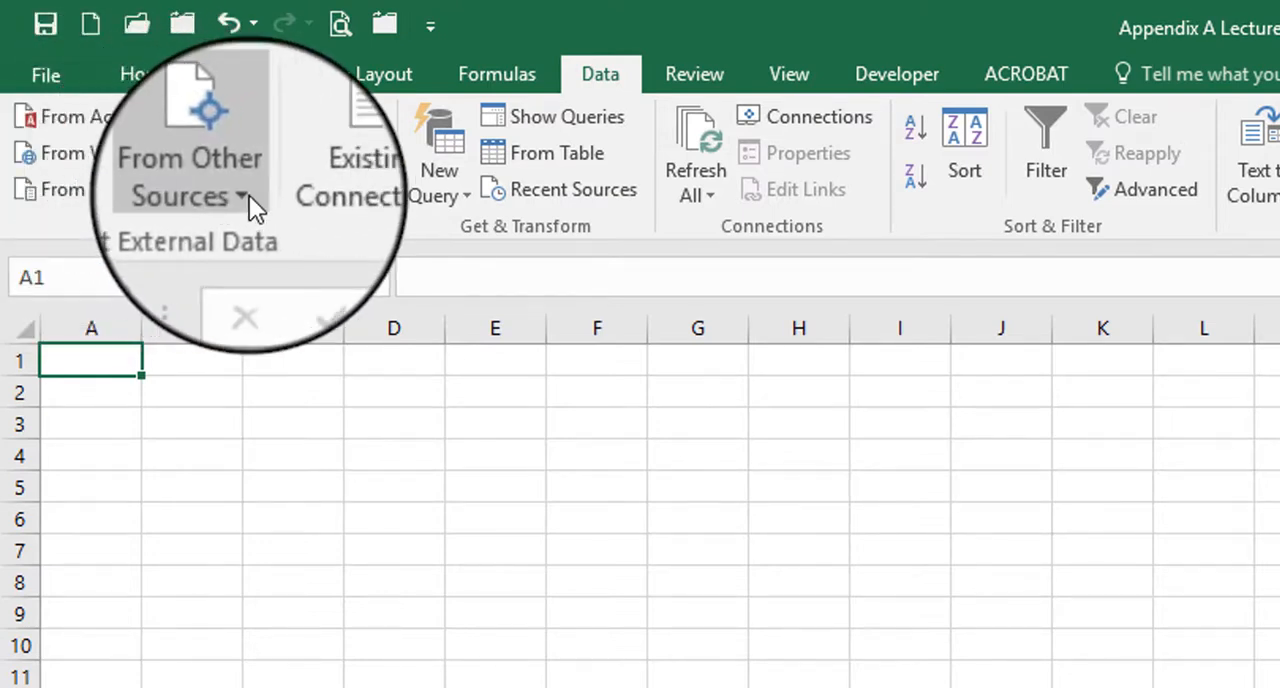
{"action": "mouse_move", "coordinate": [188, 176]}
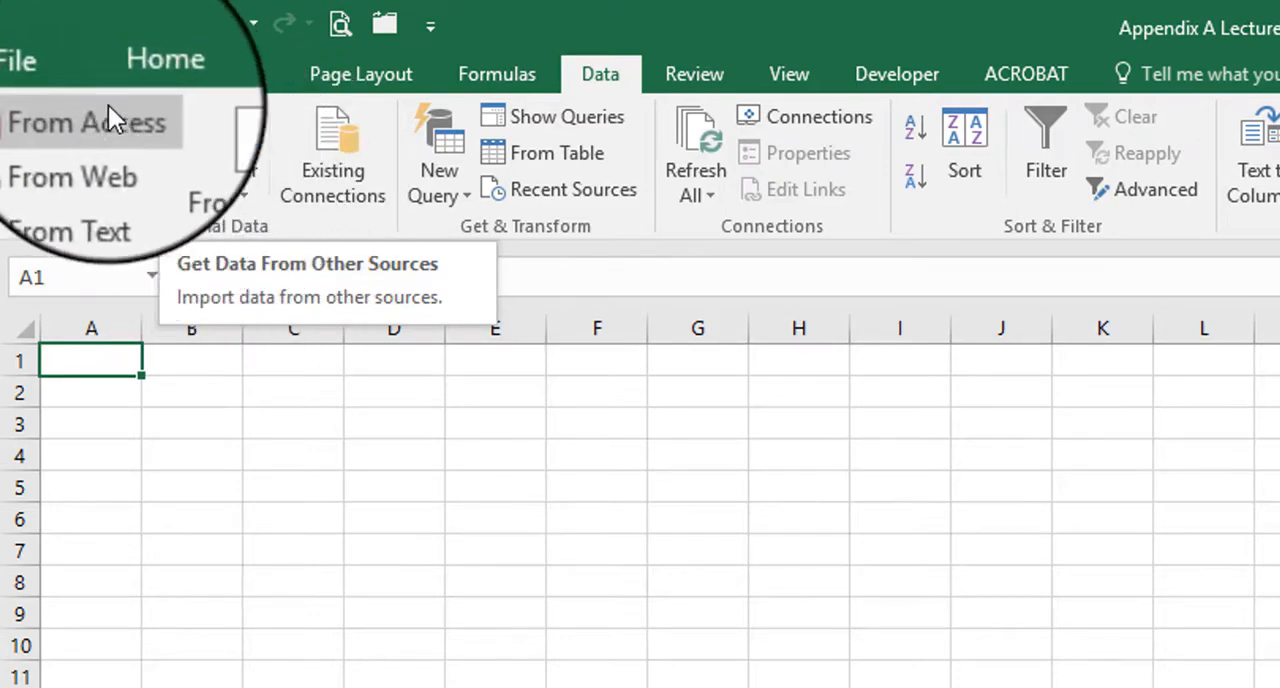
{"action": "mouse_move", "coordinate": [110, 196]}
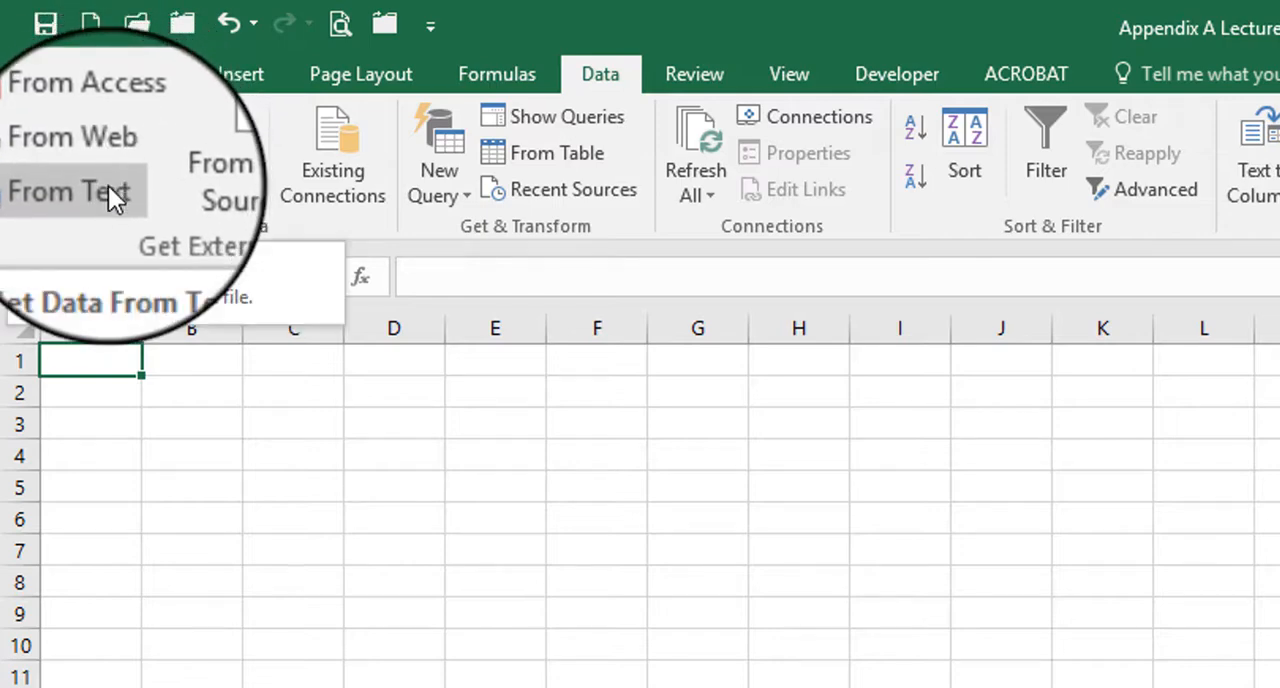
{"action": "mouse_move", "coordinate": [190, 178]}
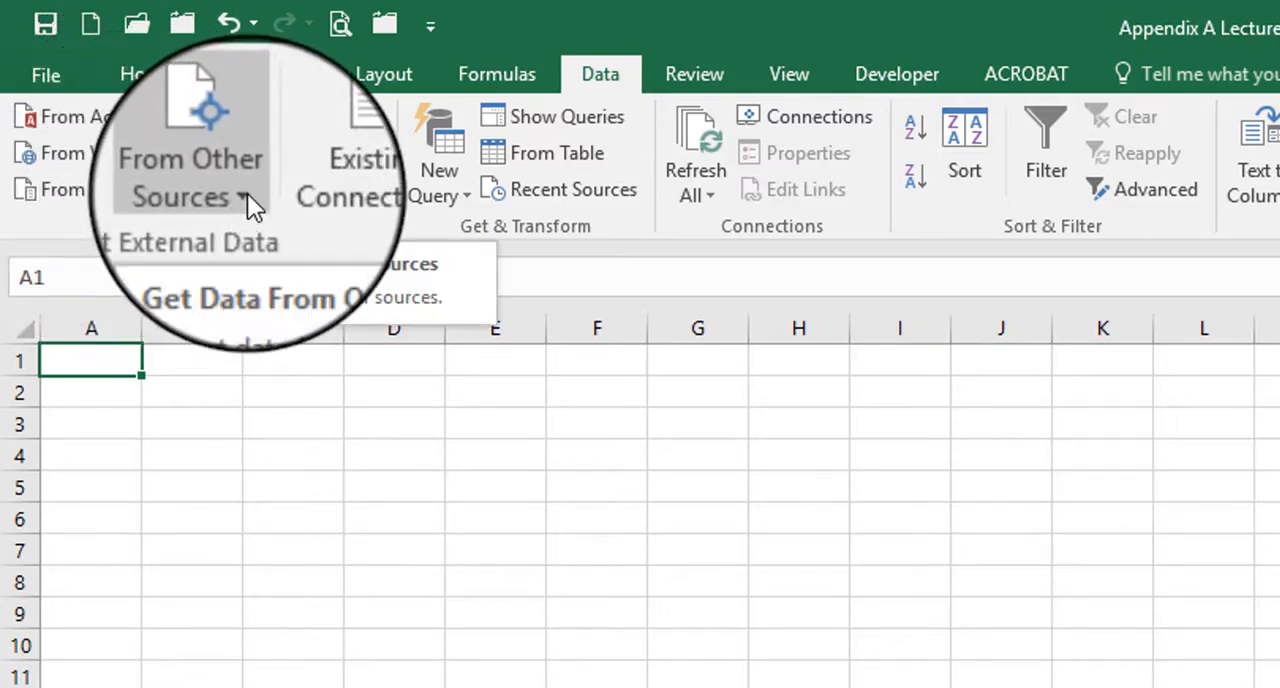
- List the external data sources: From Access, From Web and From Text
{"action": "left_click", "coordinate": [190, 178]}
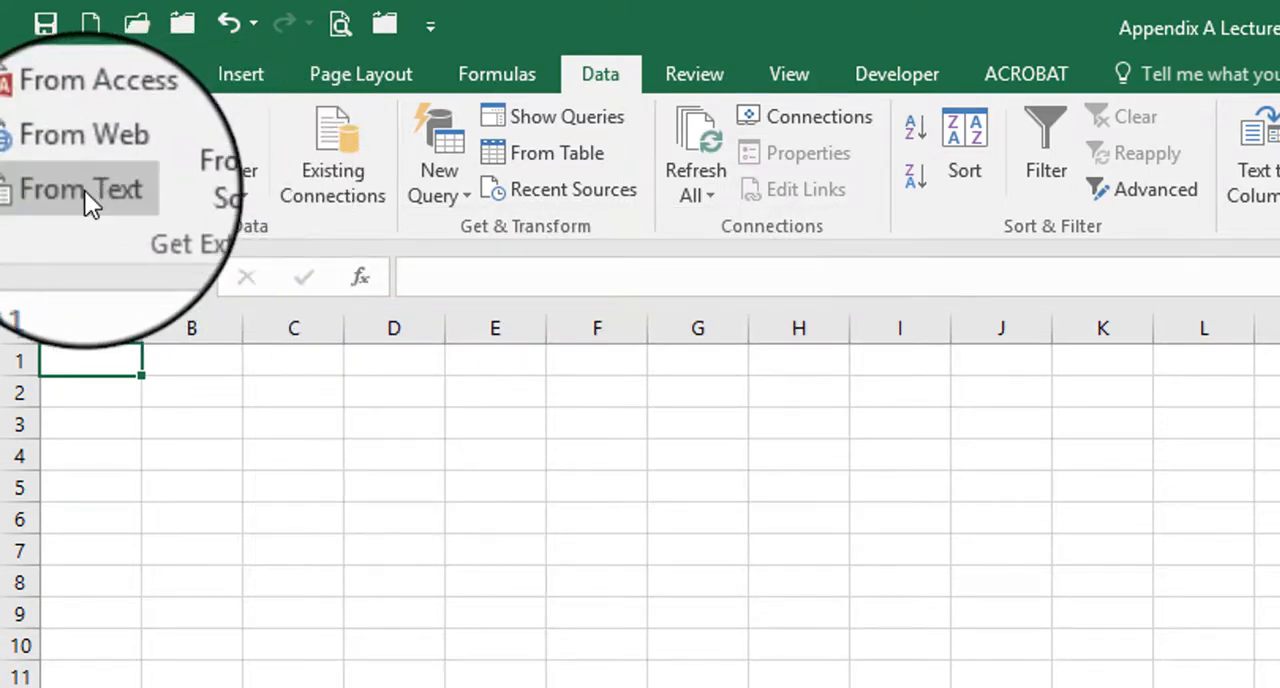
- Choose Employees.txt from the Appendix A folder as the text file to import
{"action": "left_click", "coordinate": [80, 188]}
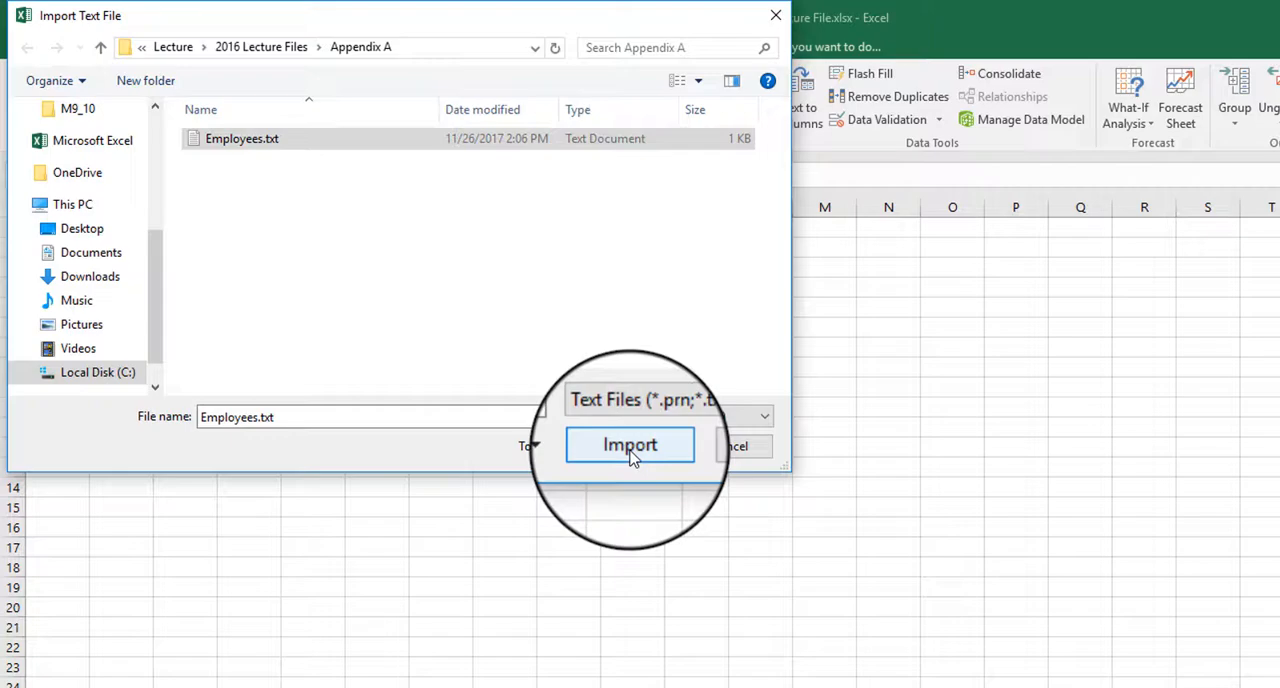
{"action": "left_click", "coordinate": [630, 444]}
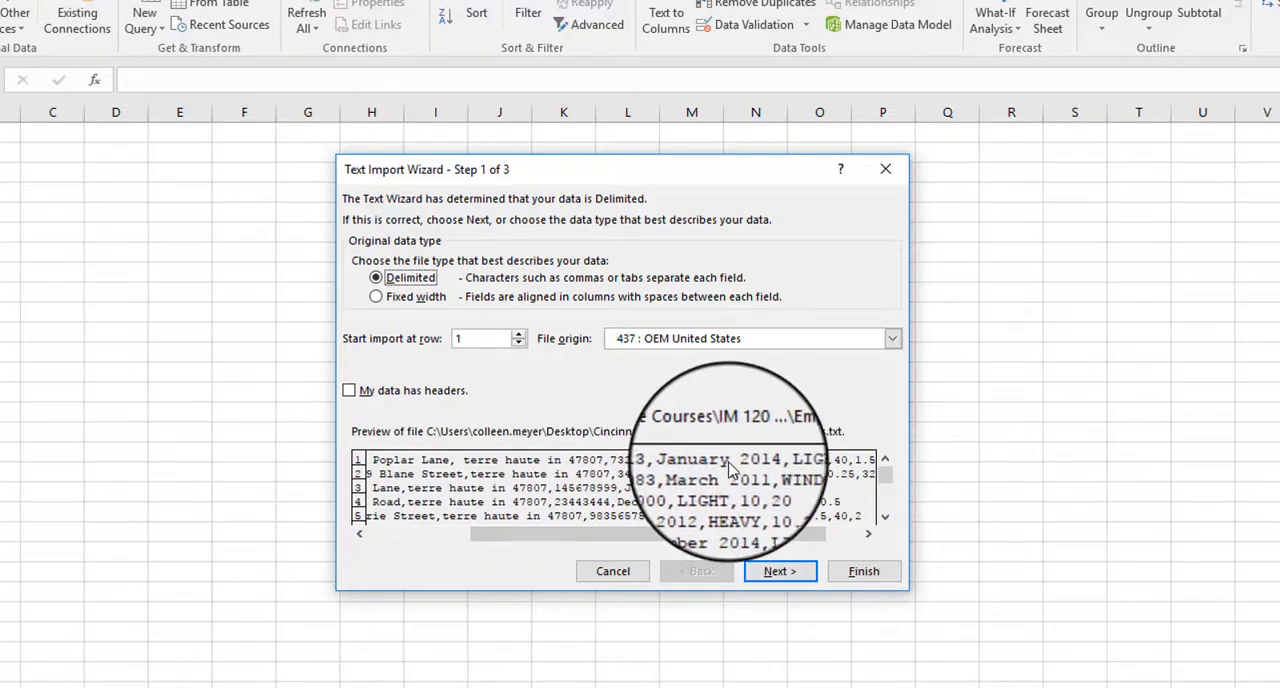
- Scroll the wizard preview to review the delimited Employees.txt data
{"action": "scroll", "scroll_direction": "right", "scroll_amount": 3}
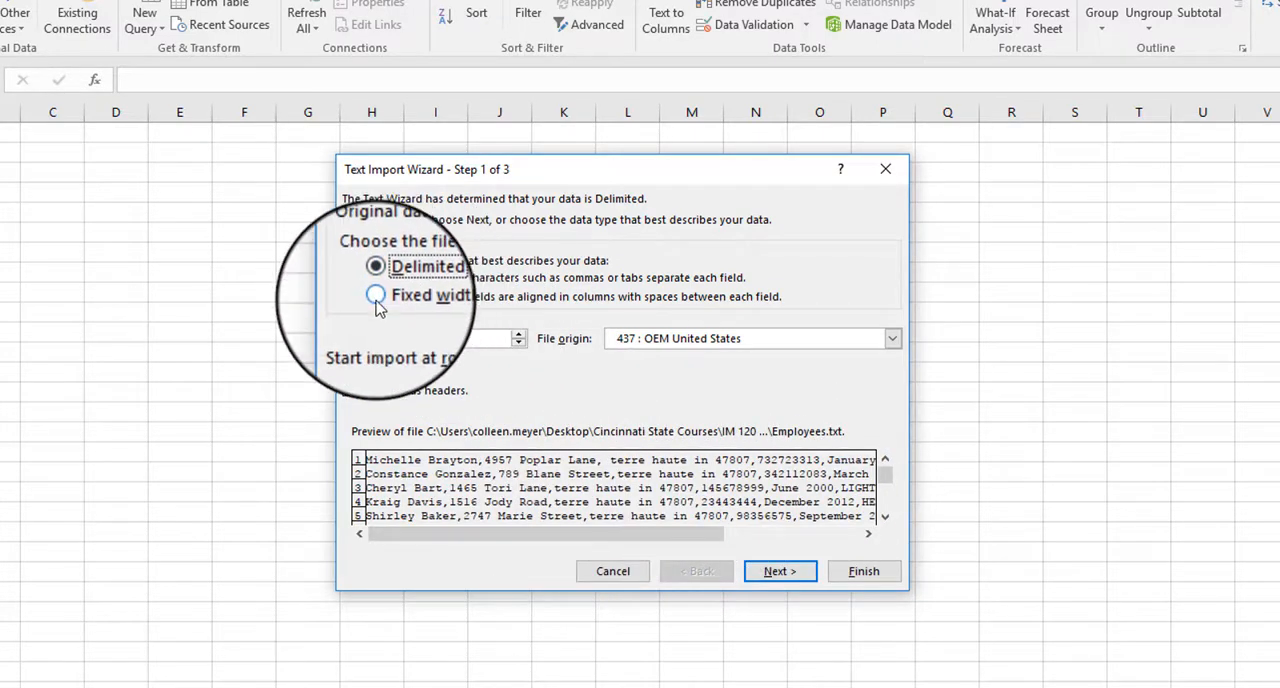
- Keep Delimited with no header row, check File origin, and continue to delimiters
{"action": "left_click", "coordinate": [376, 296]}
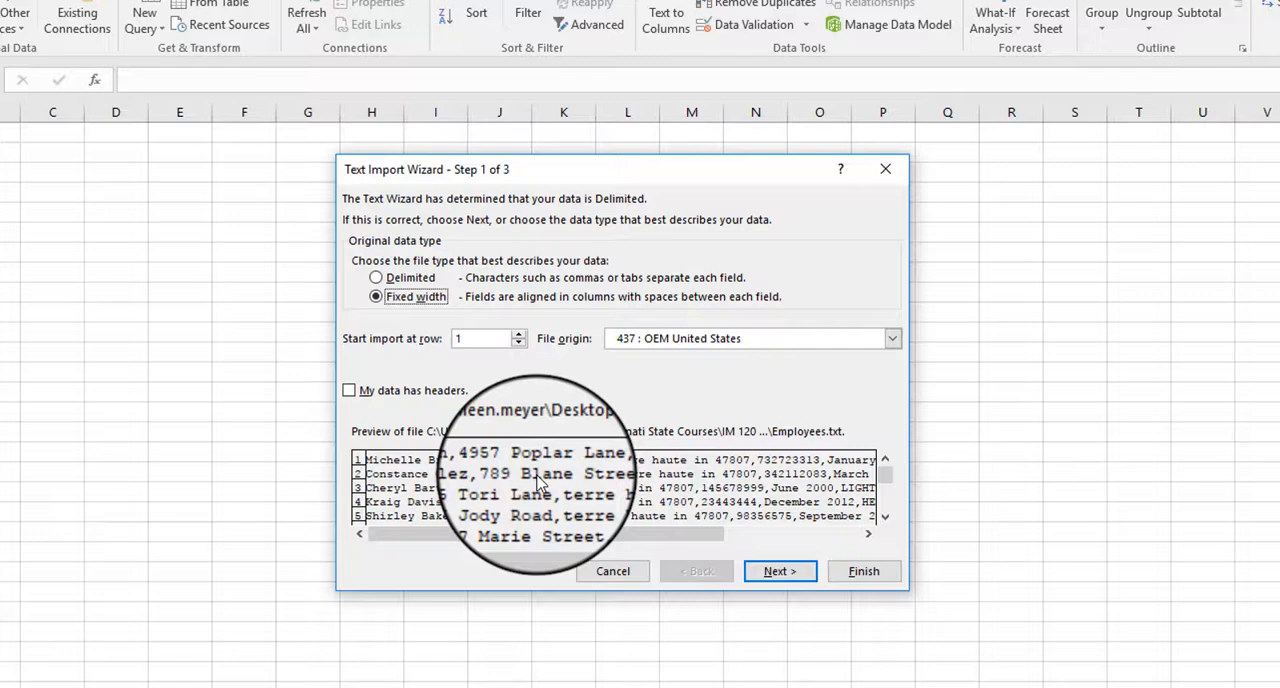
{"action": "left_click", "coordinate": [376, 276]}
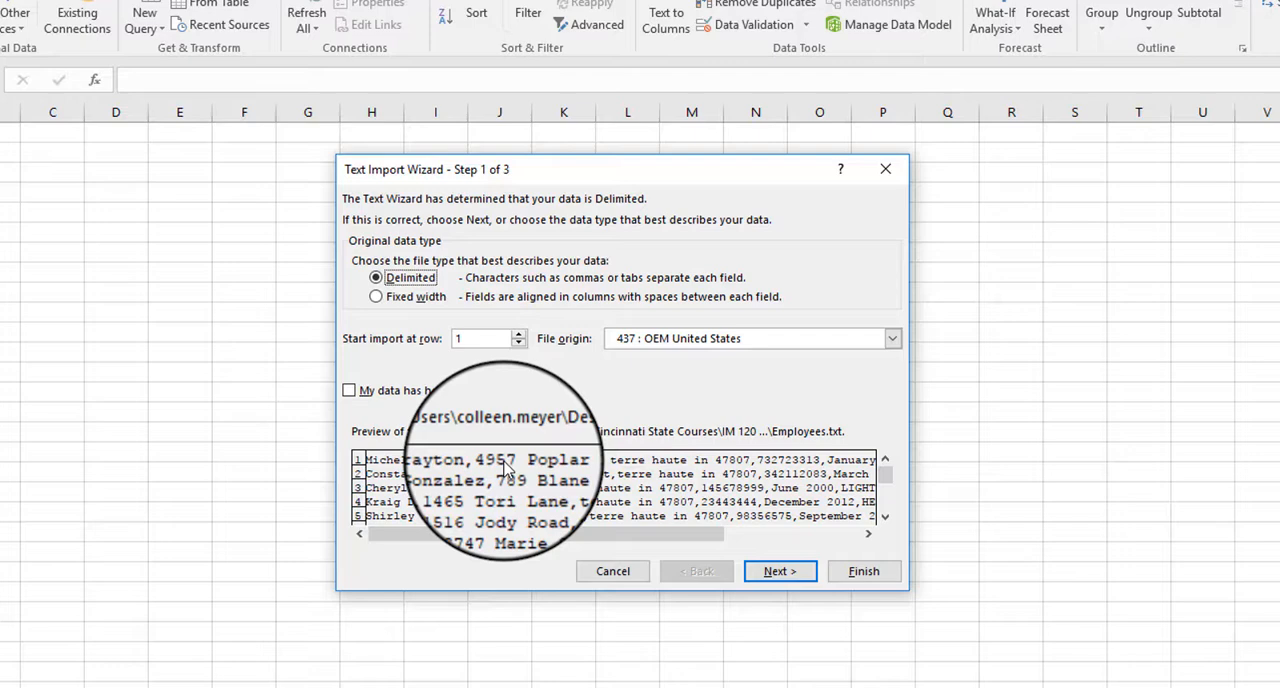
{"action": "left_click", "coordinate": [348, 390]}
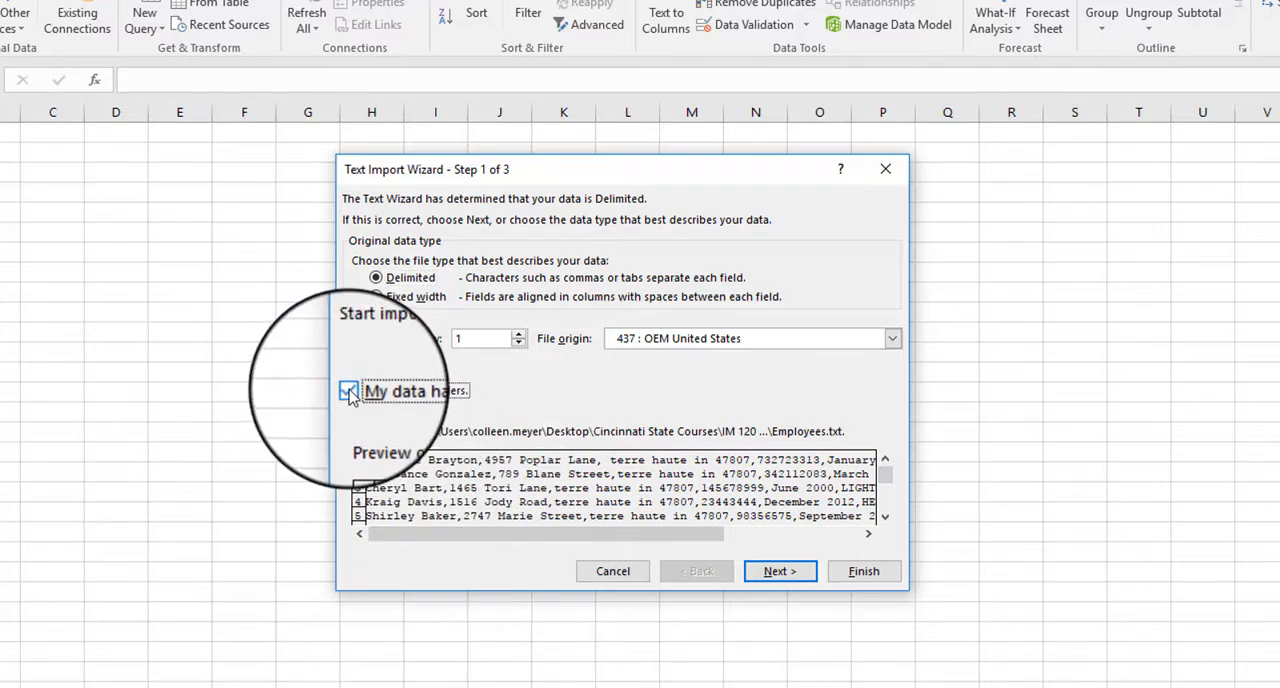
{"action": "left_click", "coordinate": [348, 390]}
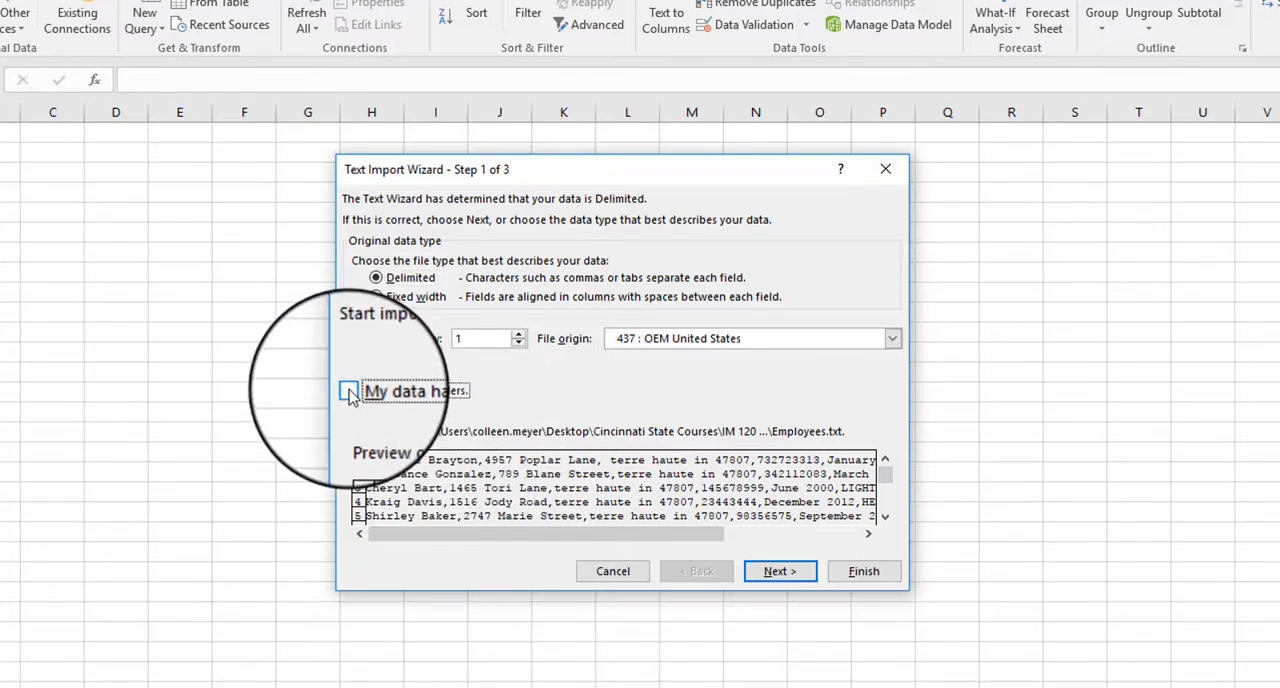
{"action": "left_click", "coordinate": [348, 390]}
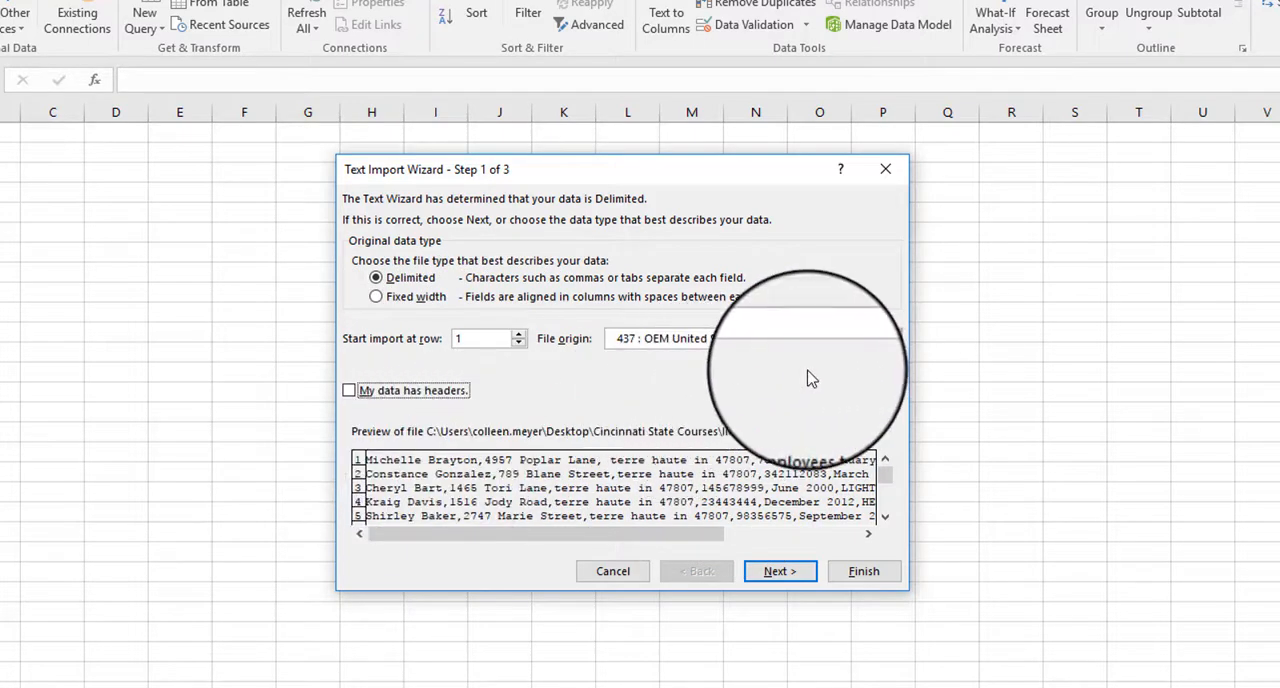
{"action": "left_click", "coordinate": [888, 338]}
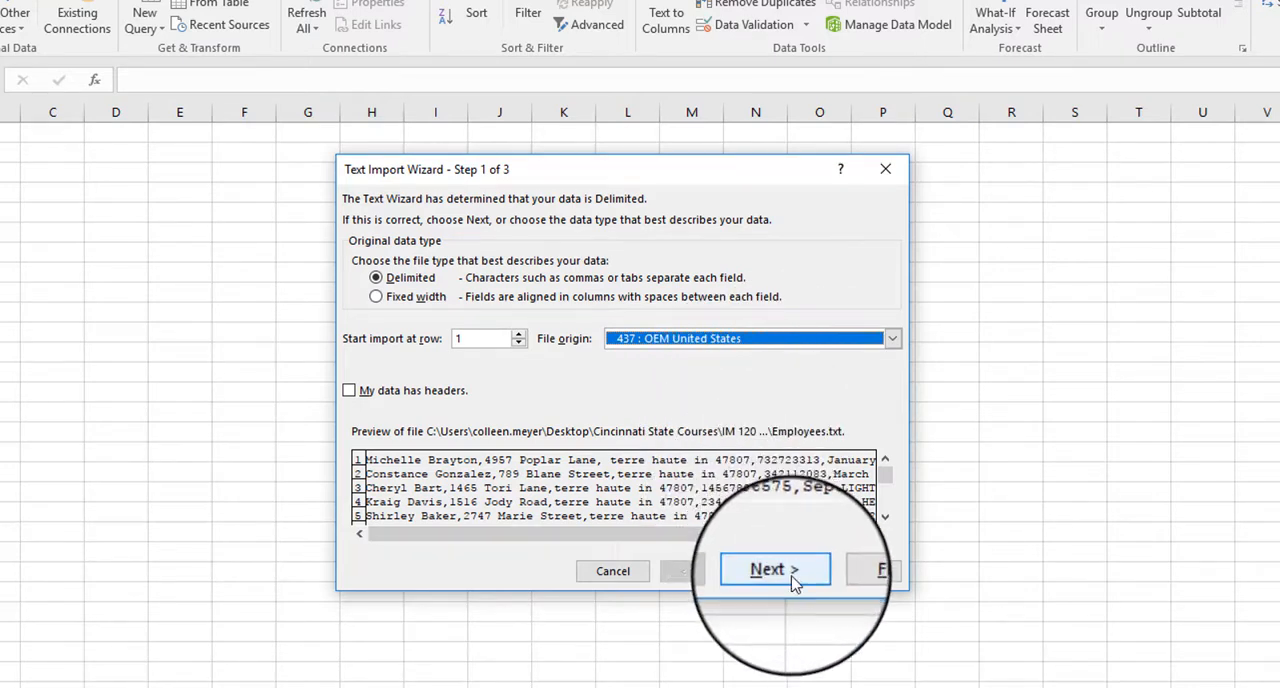
{"action": "left_click", "coordinate": [776, 568]}
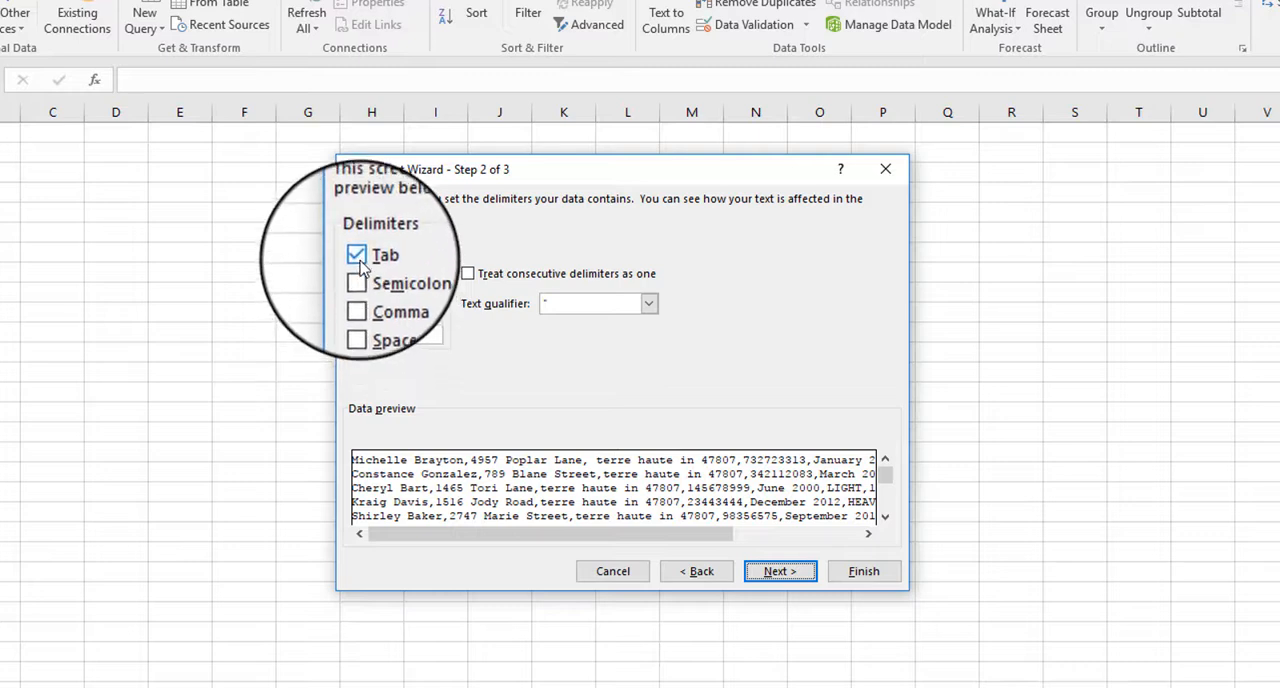
- Split the data at commas instead of tabs and continue to column formats
{"action": "left_click", "coordinate": [356, 292]}
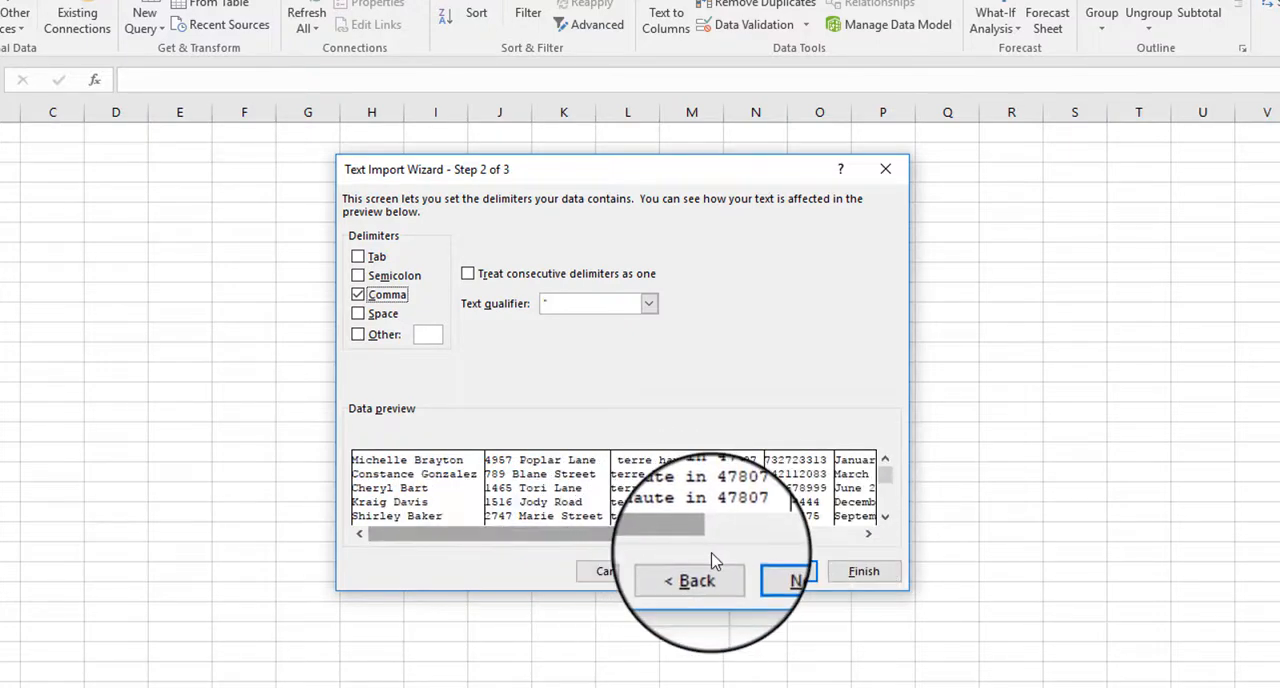
{"action": "left_click", "coordinate": [796, 580]}
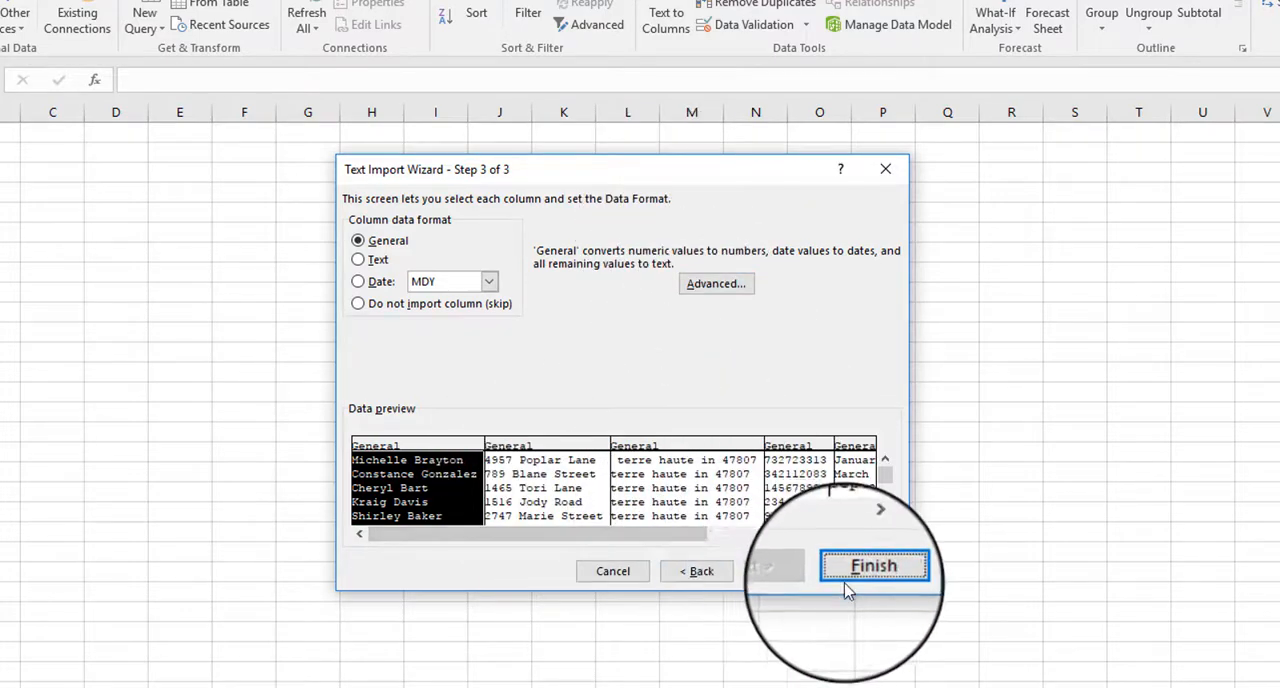
- Finish the wizard with every column left in General format
{"action": "left_click", "coordinate": [872, 564]}
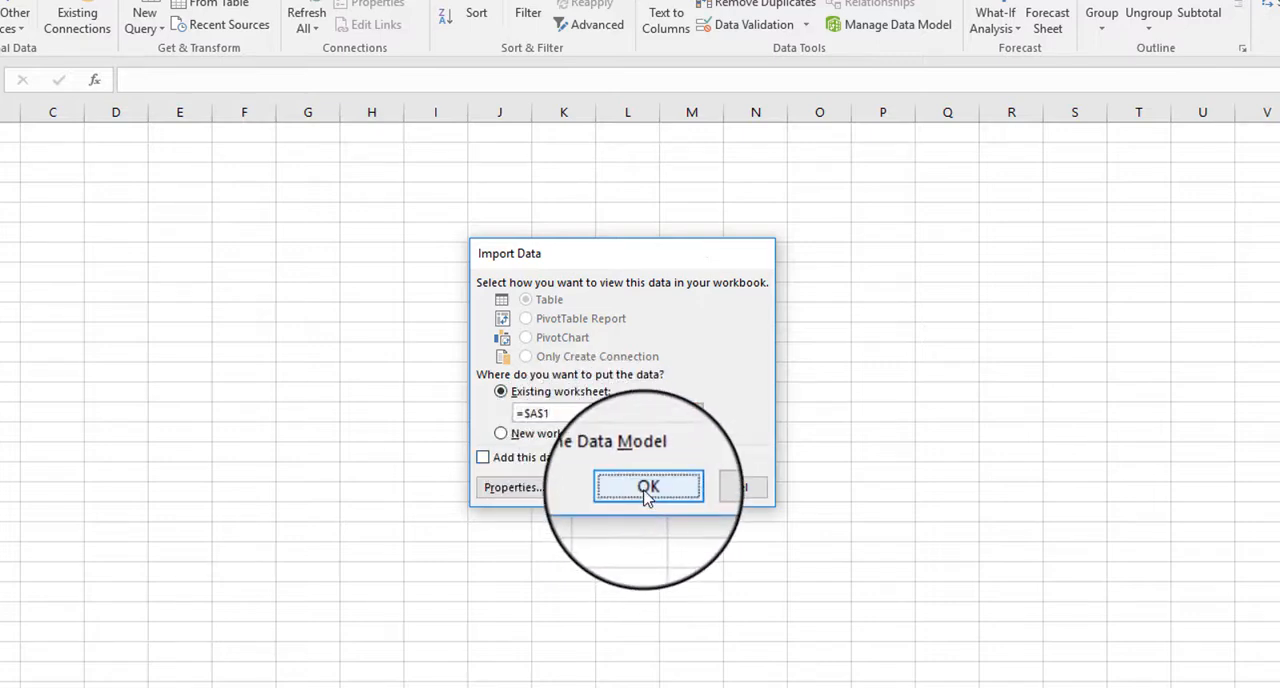
- Place the imported data on the existing worksheet at =$A$1
{"action": "left_click", "coordinate": [648, 486]}
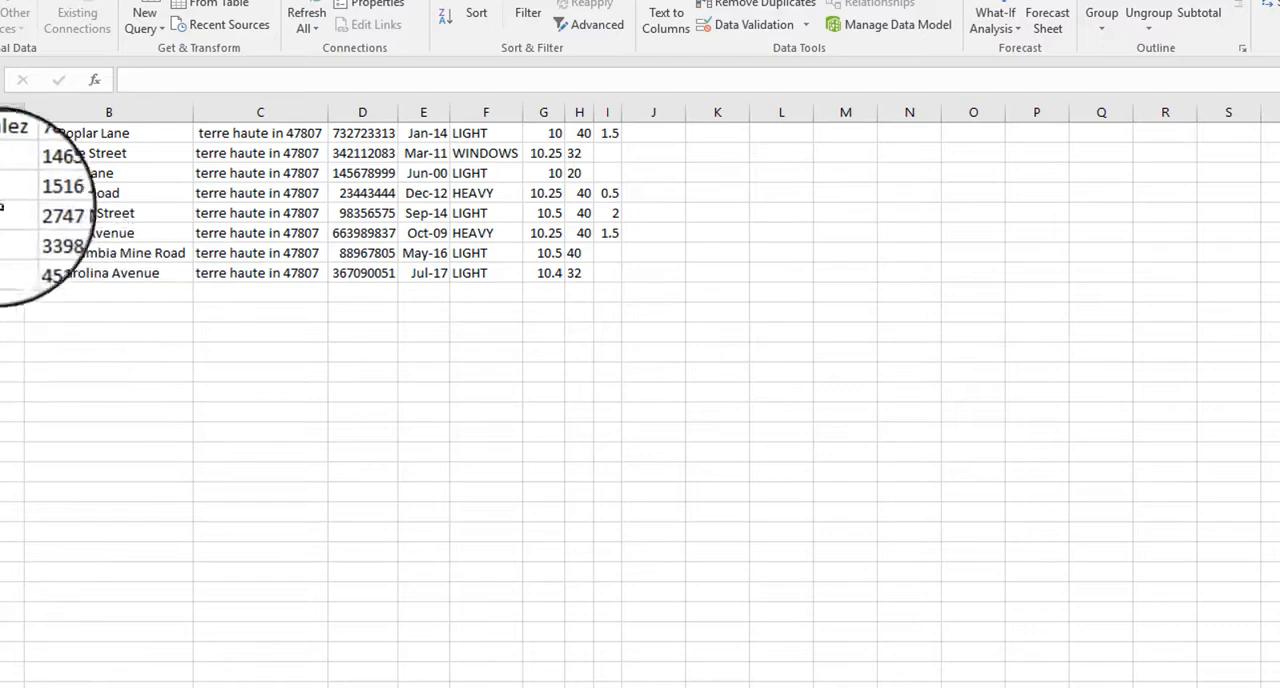